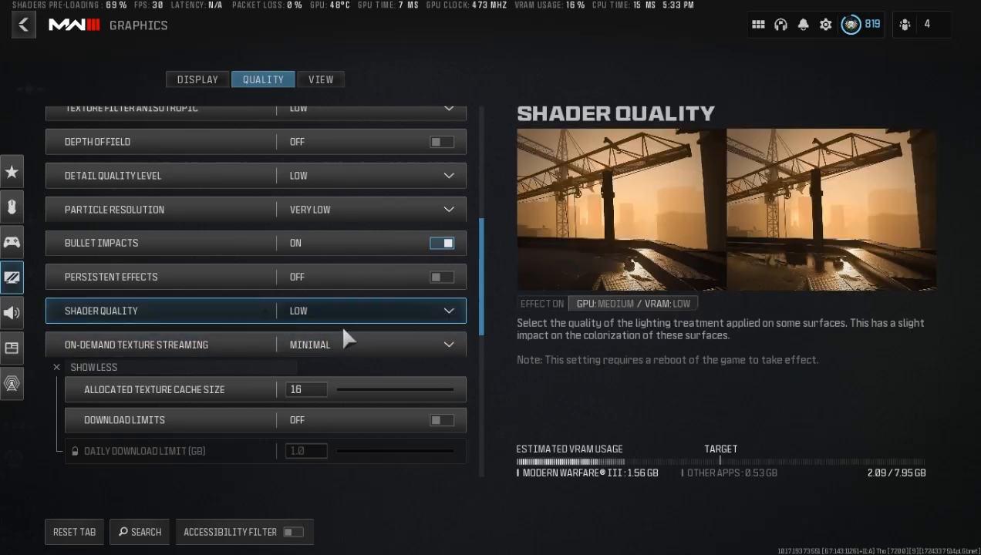
mouse_move(158, 345)
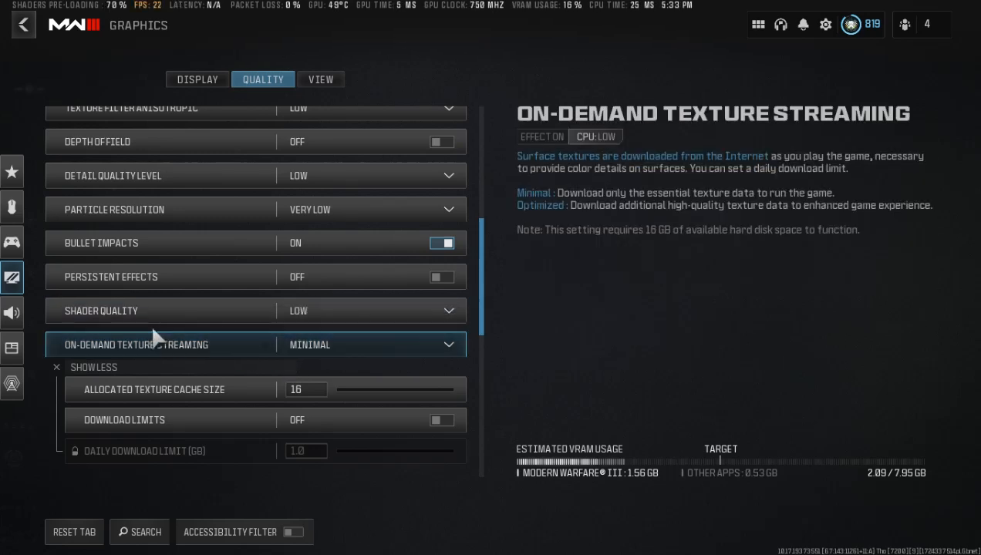
mouse_move(403, 351)
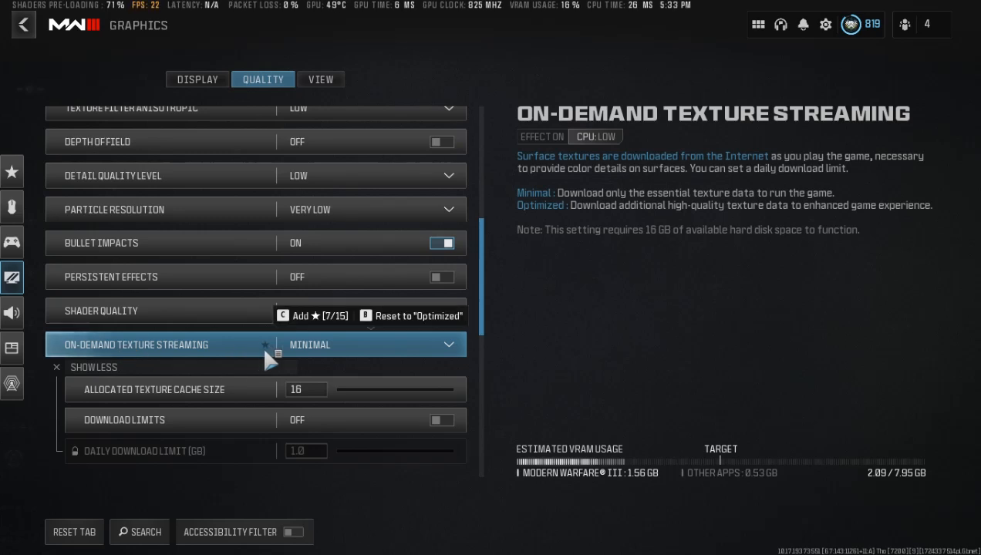
mouse_move(329, 356)
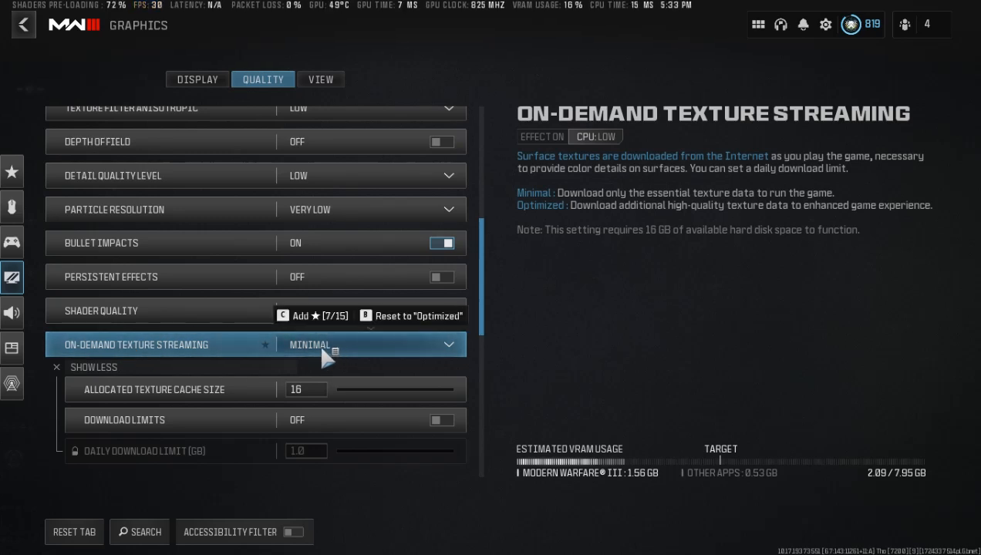
Collapse and re-expand the in-game texture streaming sub-options.
click(93, 367)
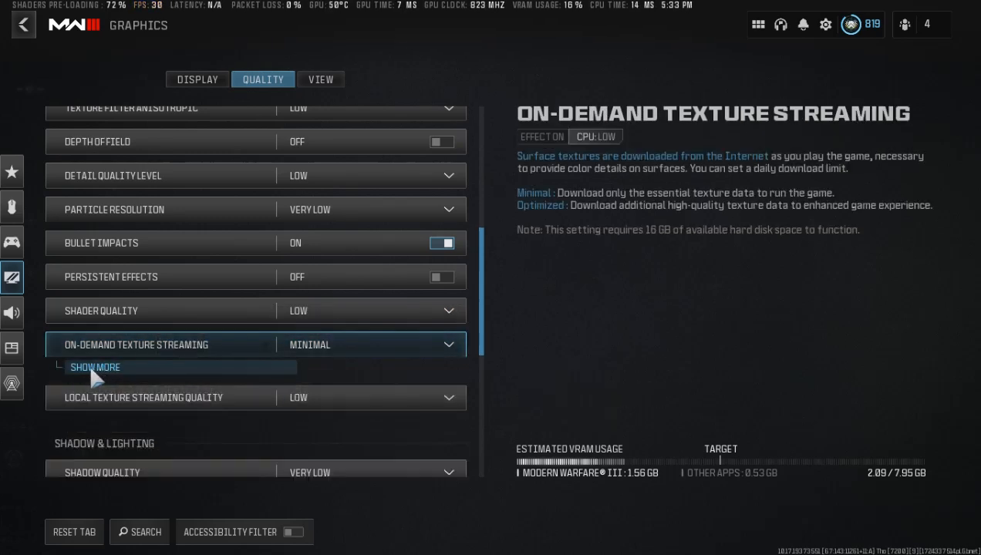
click(94, 367)
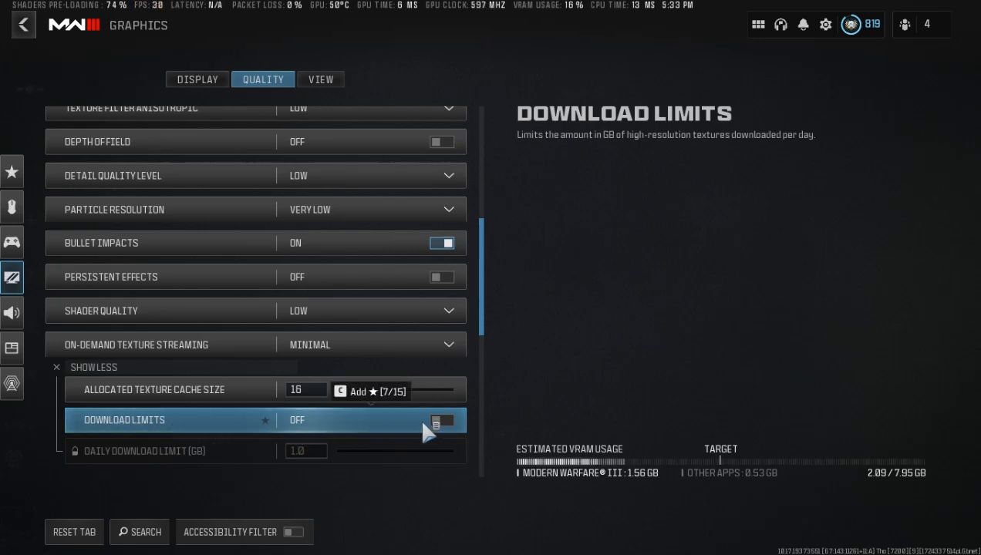
click(439, 420)
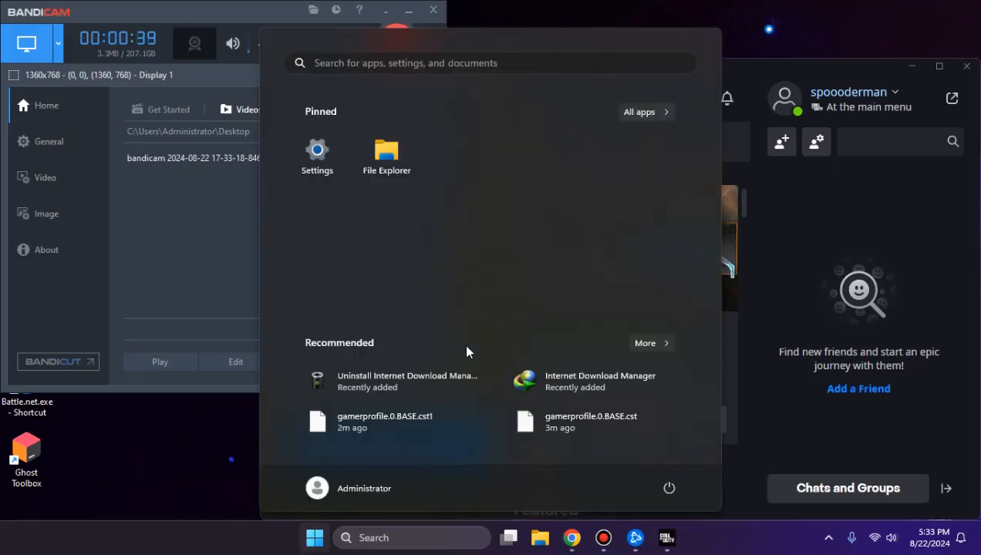
click(386, 149)
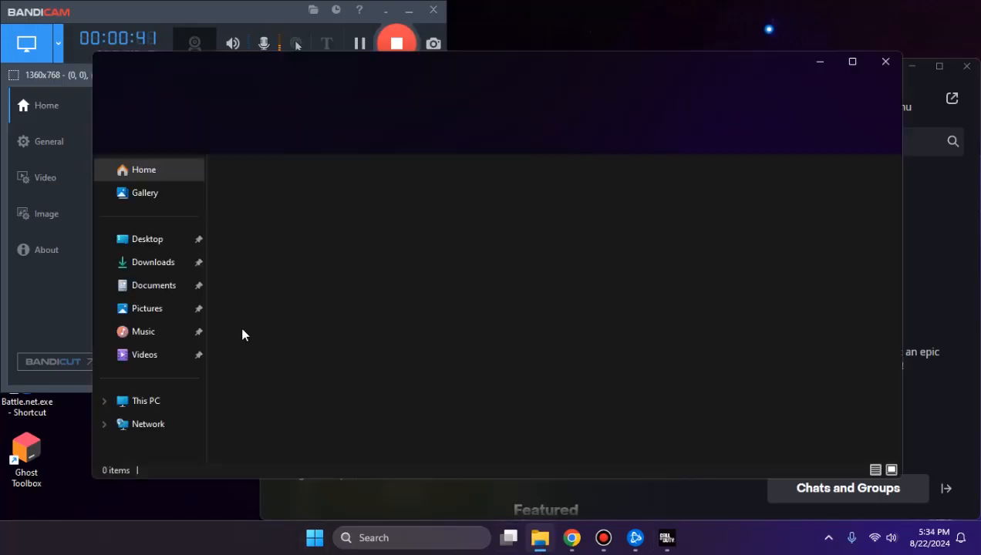
click(154, 285)
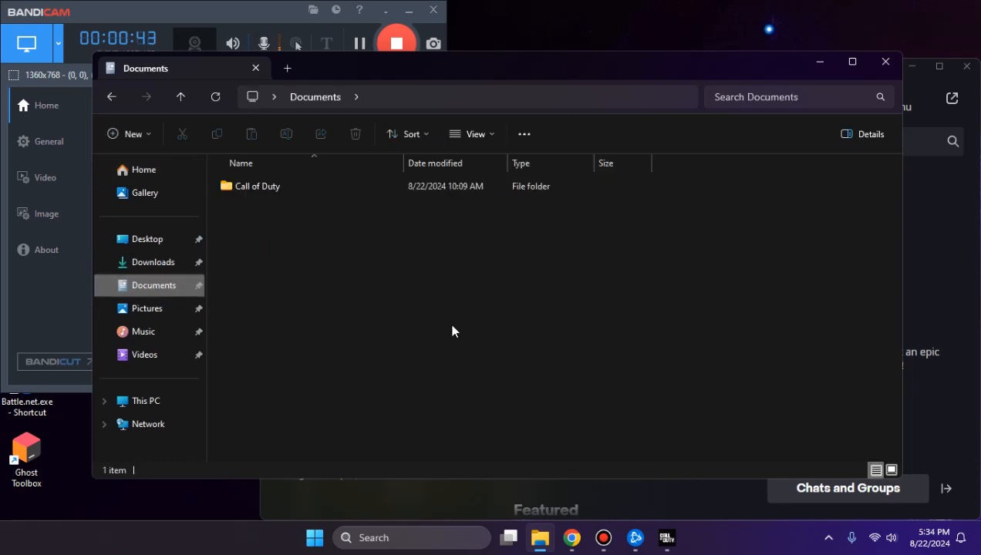
double_click(256, 186)
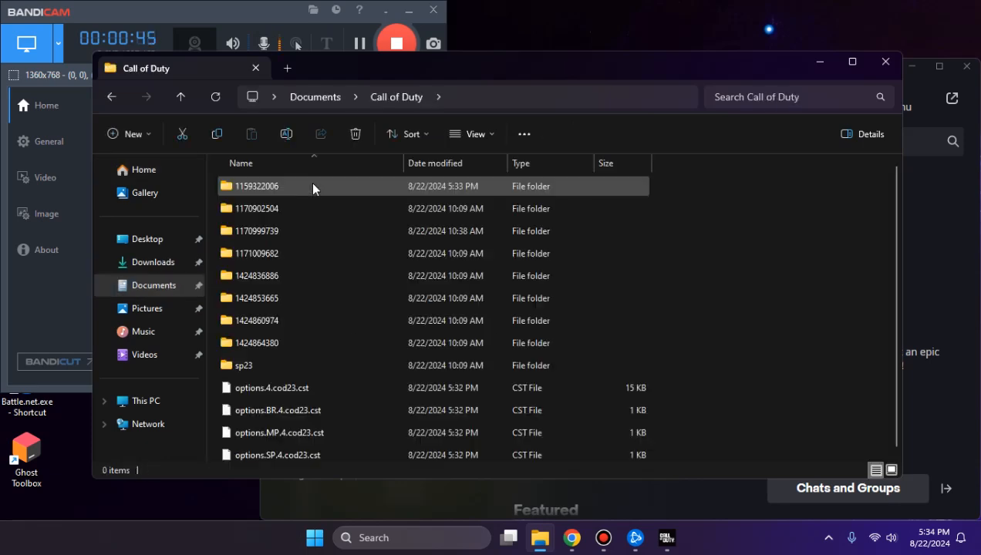
double_click(256, 186)
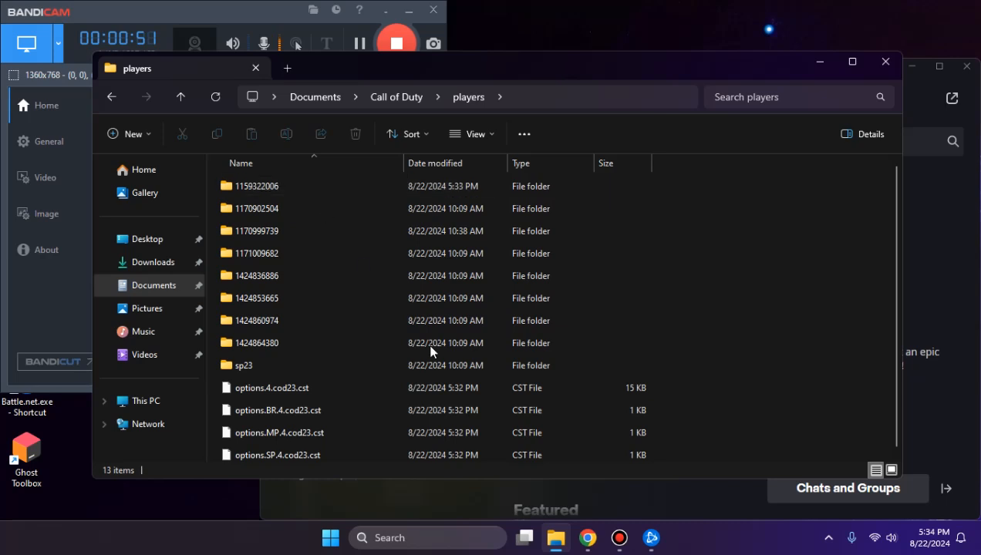
double_click(256, 186)
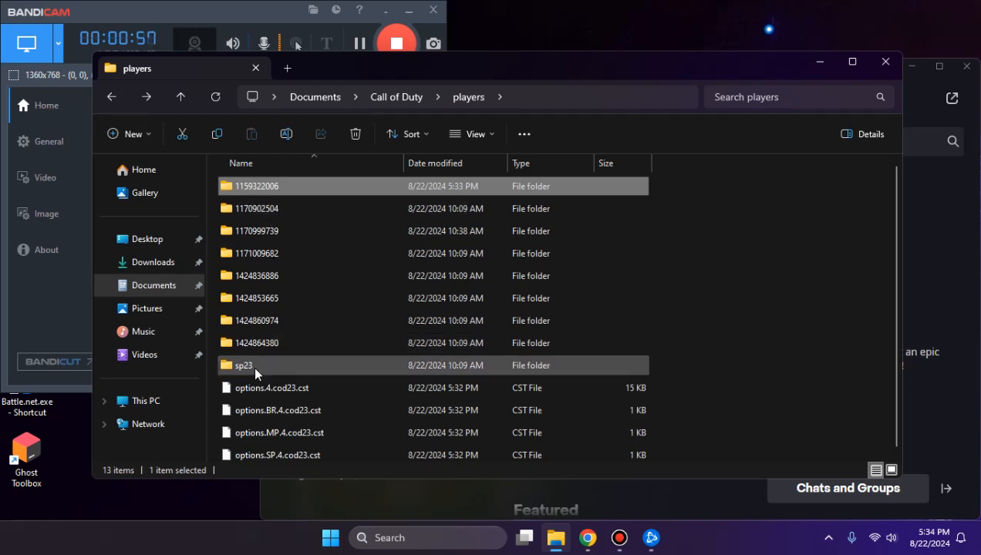
mouse_move(248, 368)
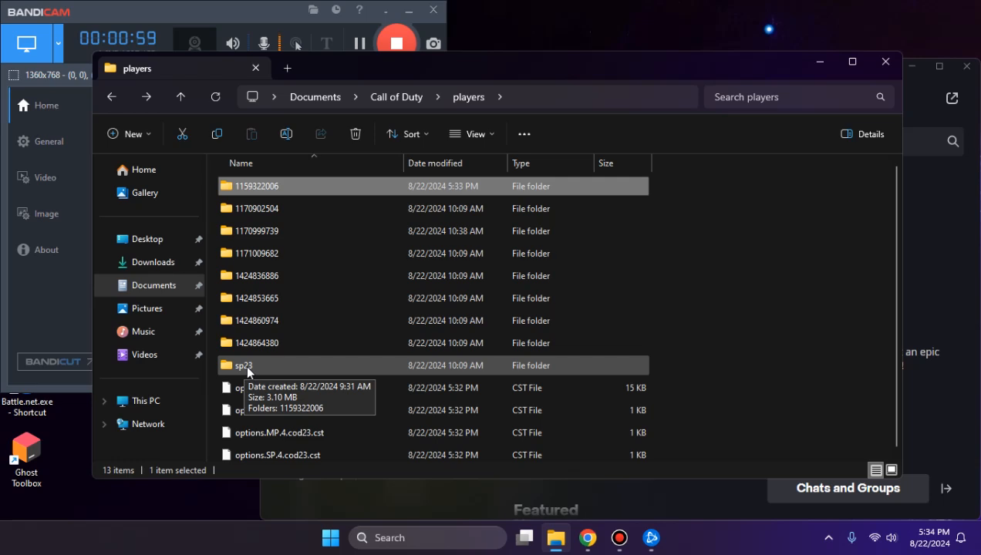
mouse_move(241, 163)
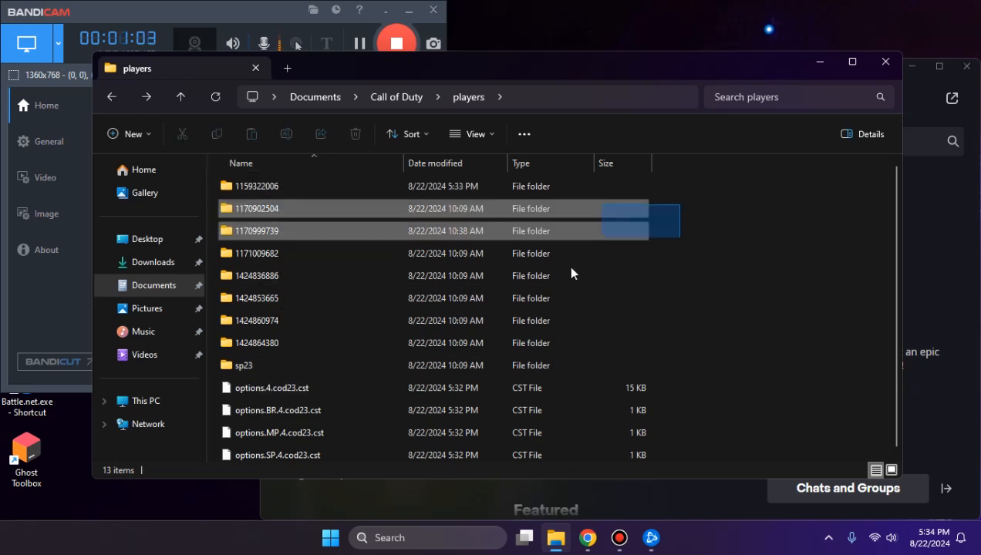
click(757, 276)
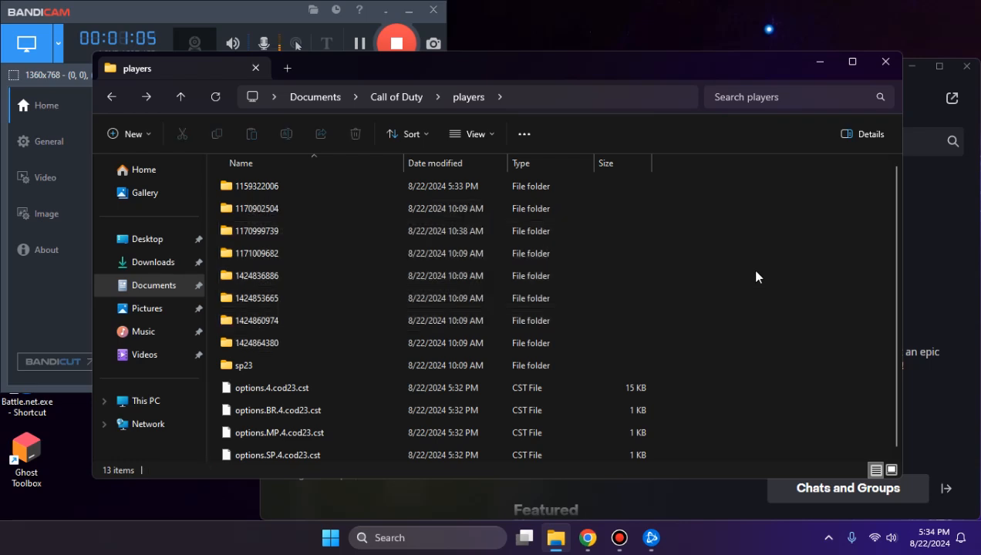
double_click(256, 185)
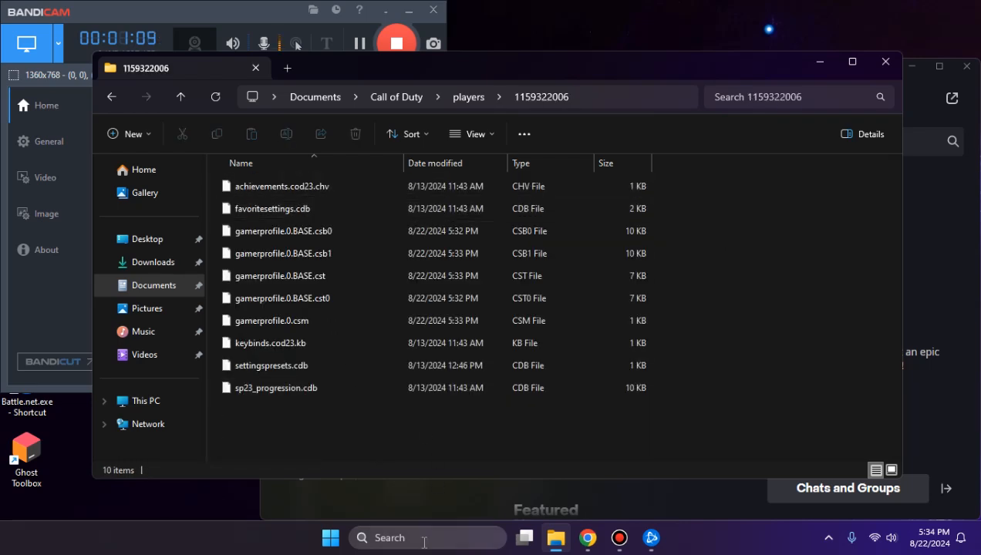
Launch Notepad from search and open gamerprofile.0.BASE.cst from the profile folder.
text(notpe)
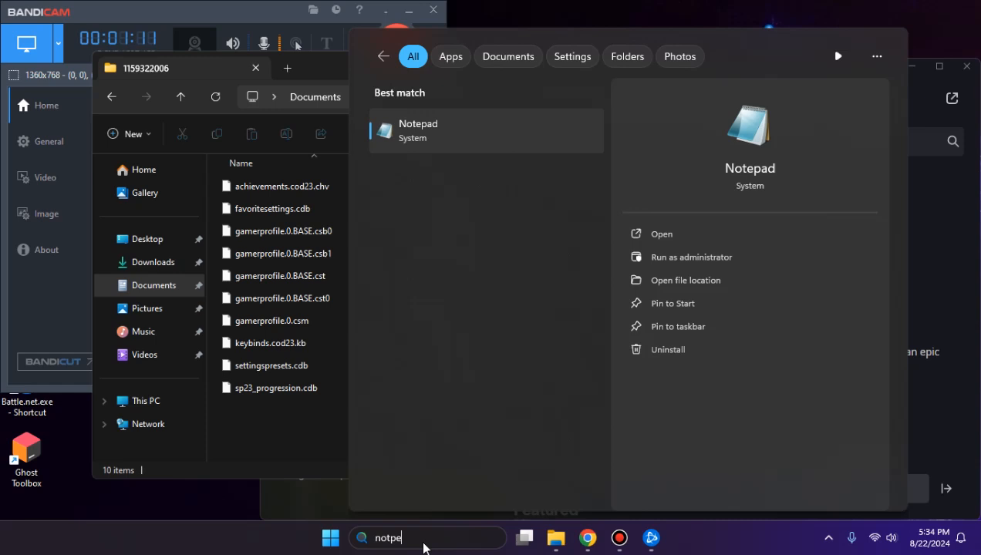
click(485, 131)
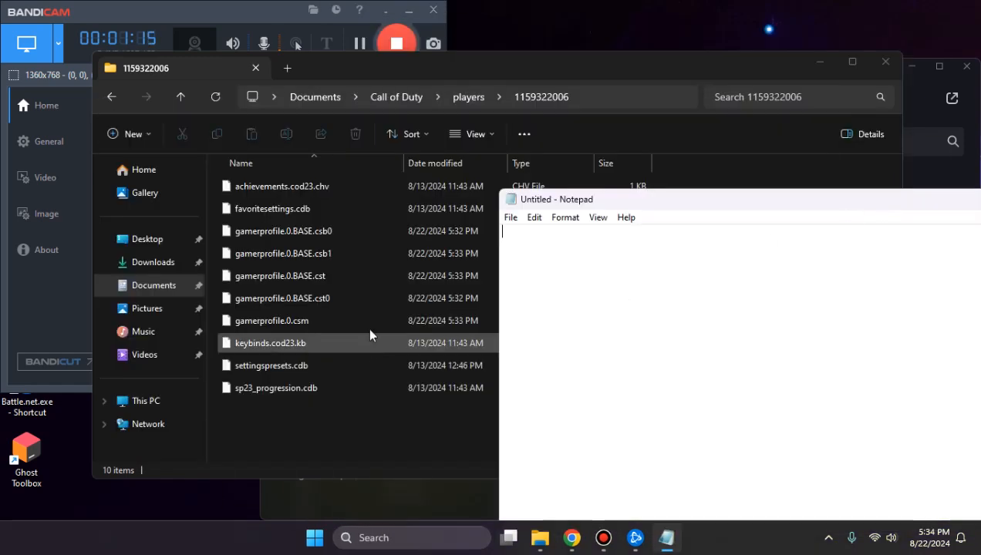
click(280, 276)
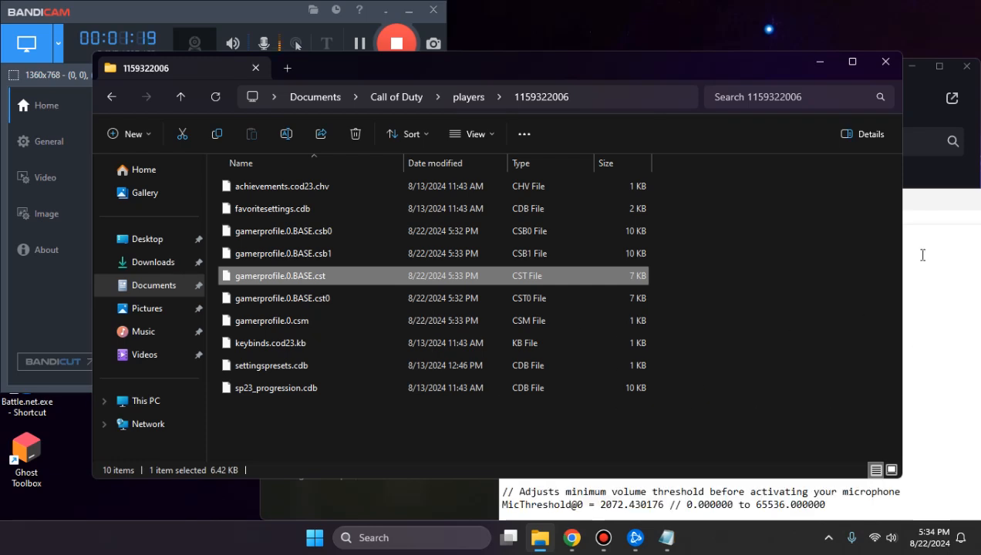
double_click(279, 275)
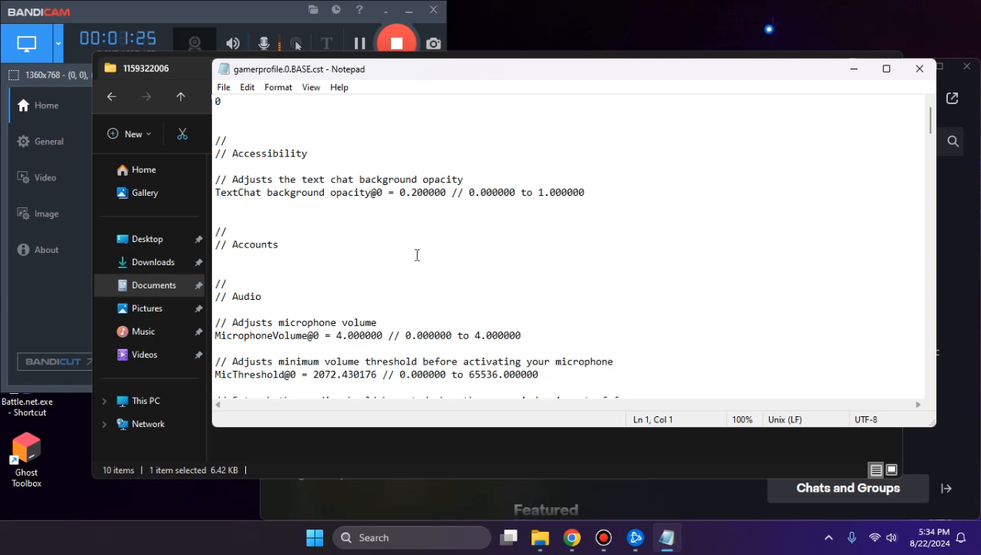
Change HTTPStreamLimitMBytes from 1024 to 0 in gamerprofile.0.BASE.cst.
scroll(down, 3)
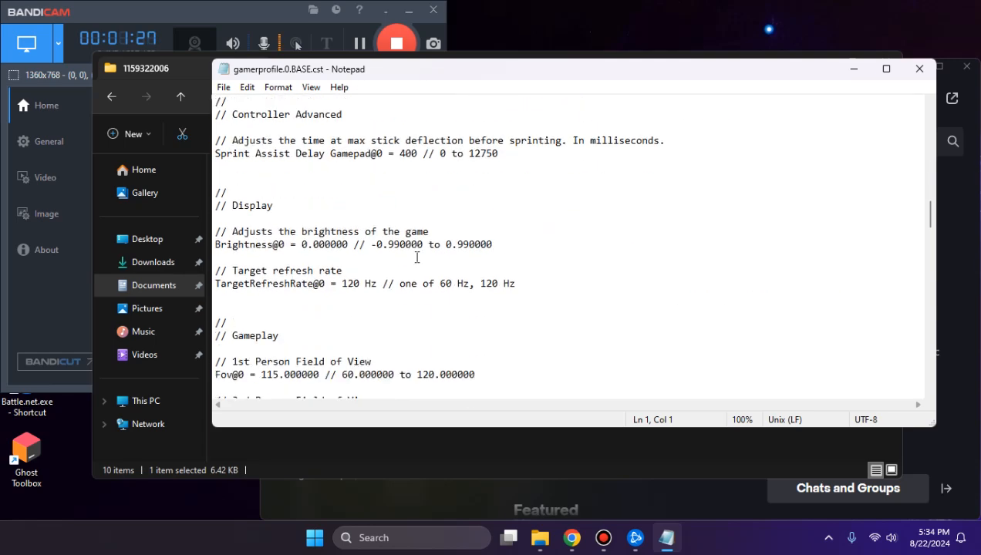
scroll(down, 3)
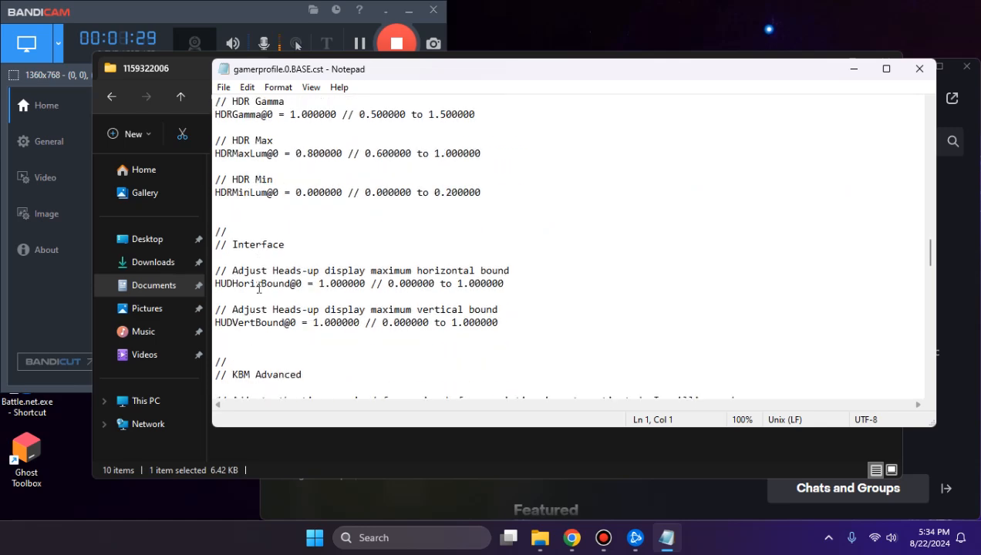
scroll(down, 3)
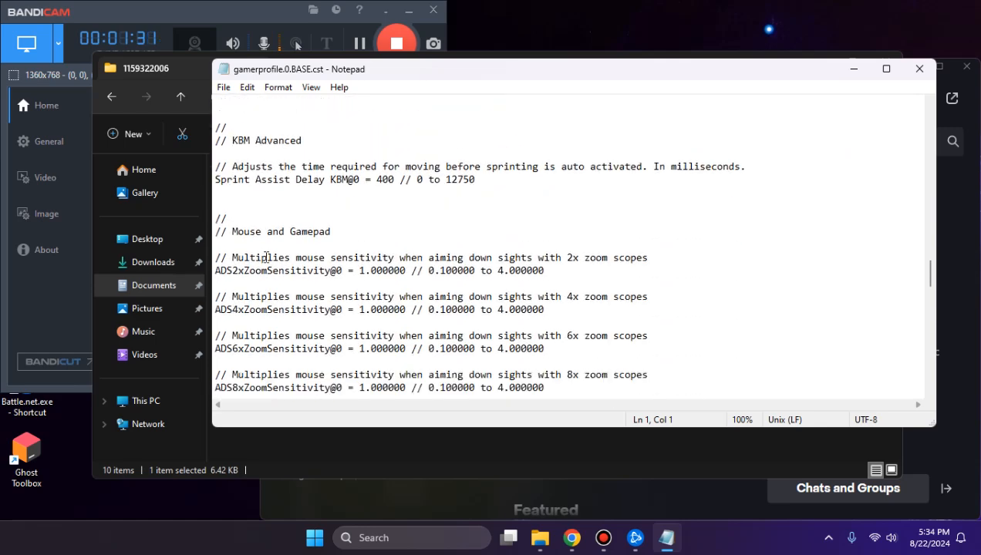
scroll(down, 3)
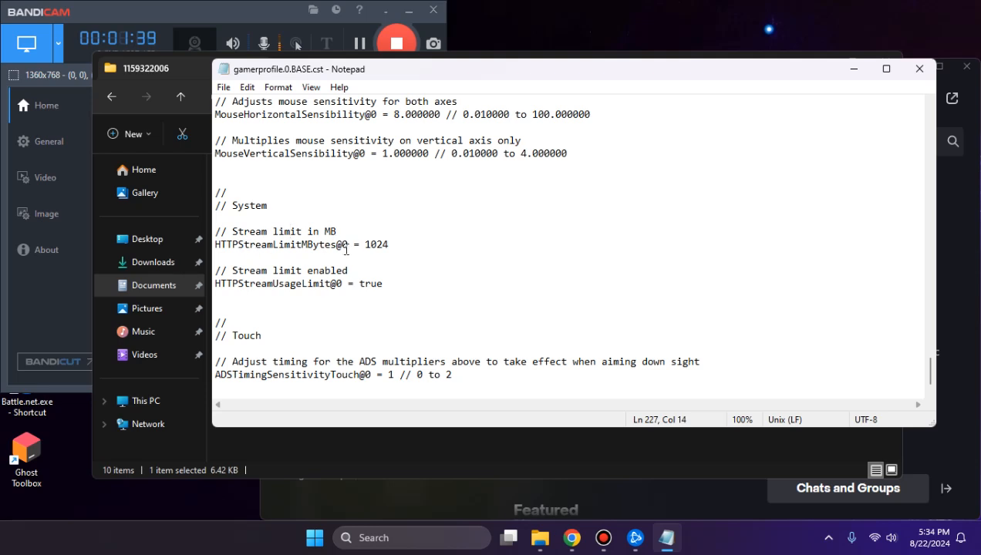
double_click(376, 245)
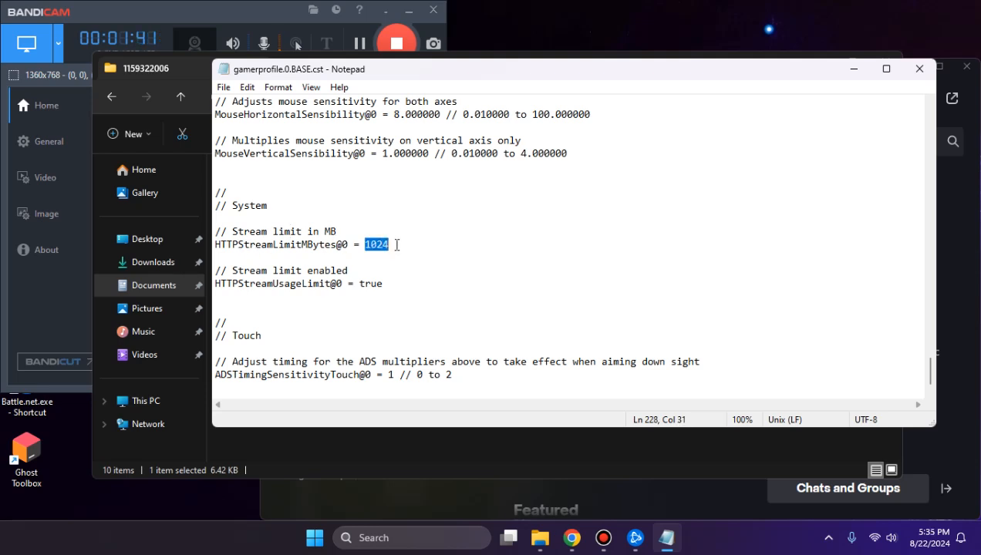
text(0)
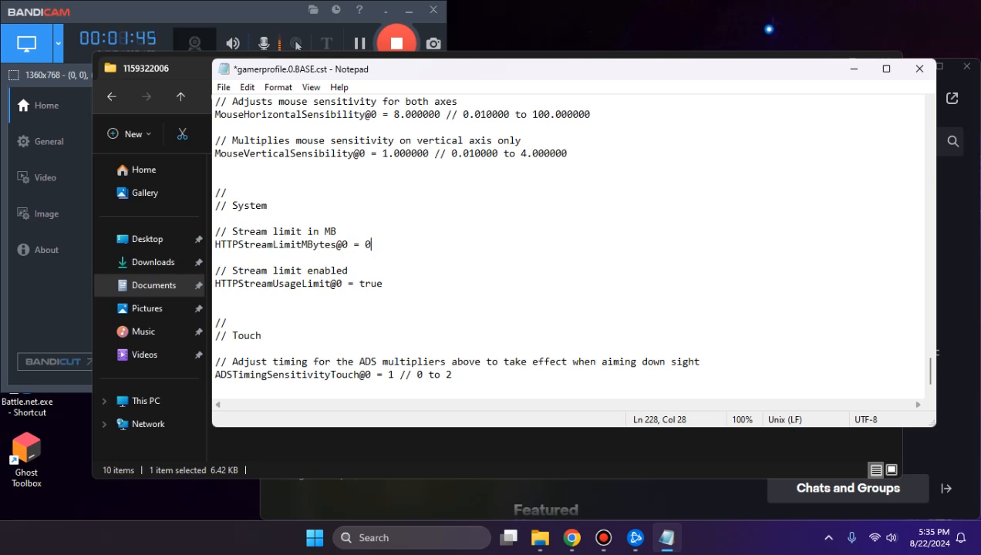
Save gamerprofile.0.BASE.cst and close the file.
key(ctrl+s)
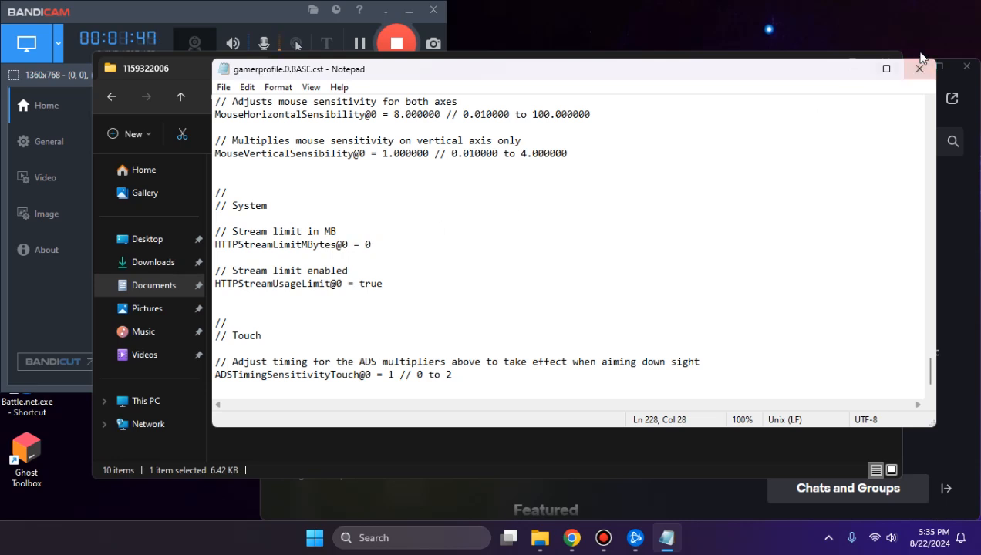
click(918, 67)
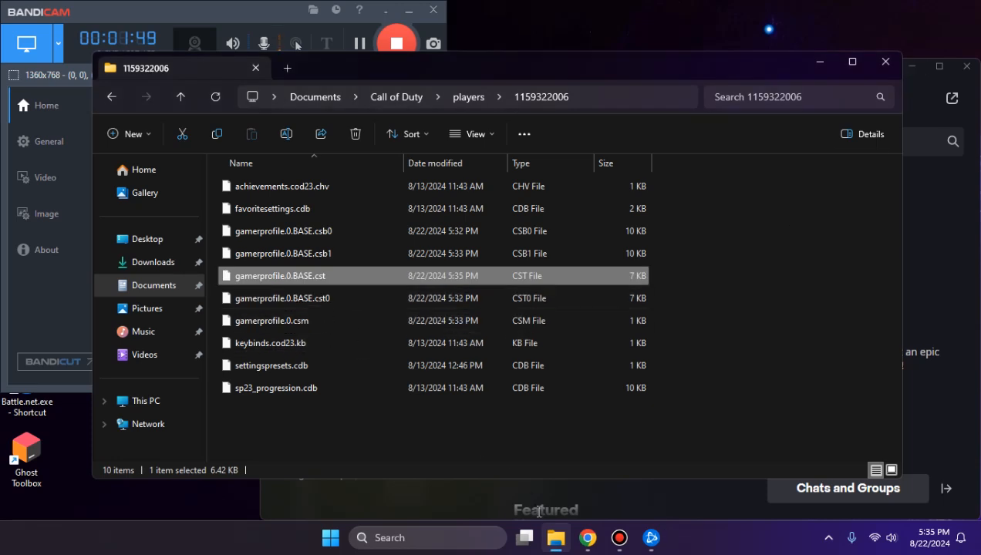
text(note)
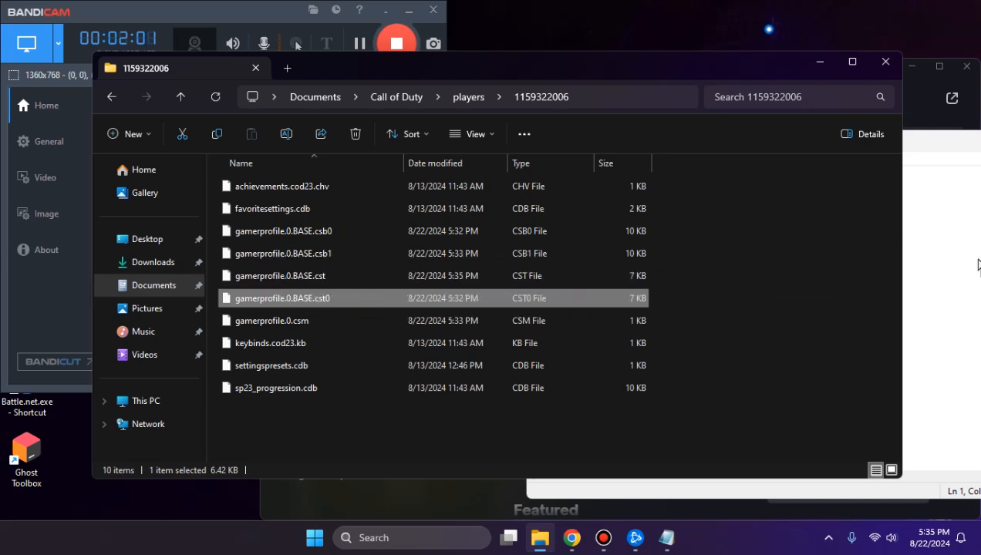
Open gamerprofile.0.BASE.cst0 and locate its System section.
double_click(282, 298)
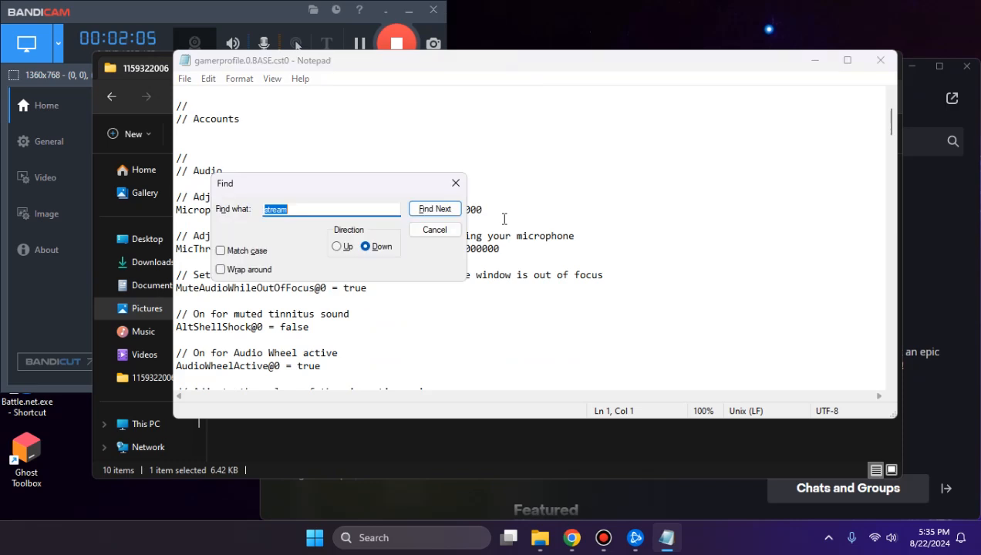
text(sy)
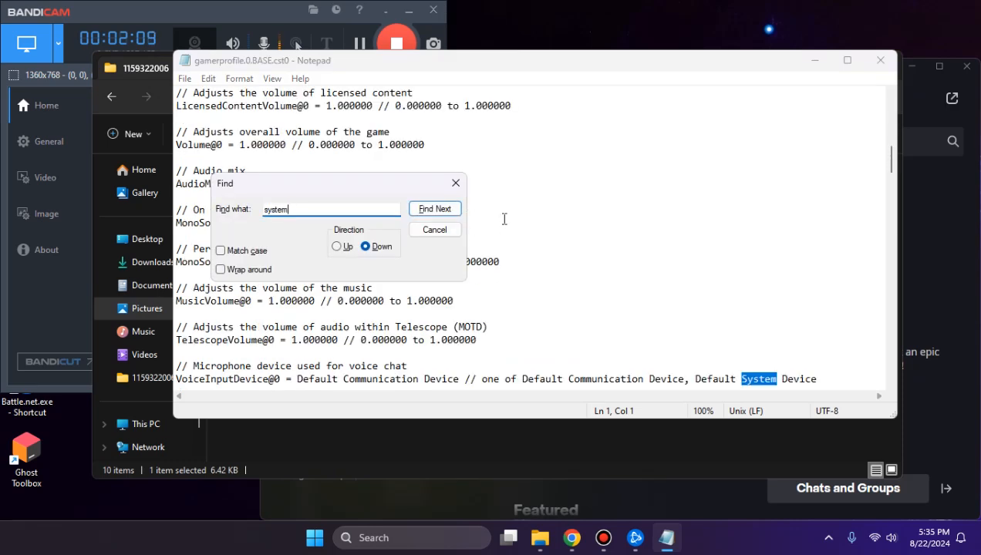
click(434, 209)
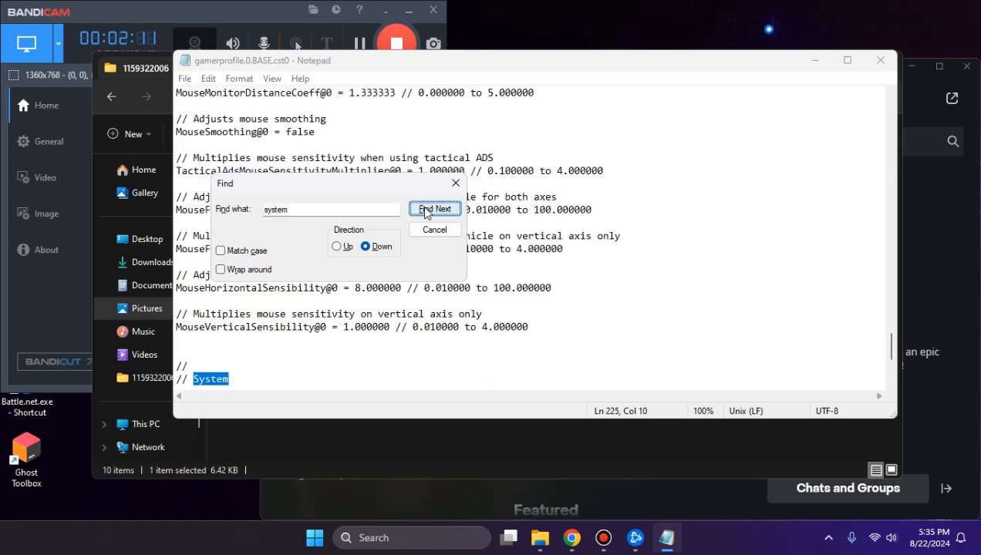
click(436, 208)
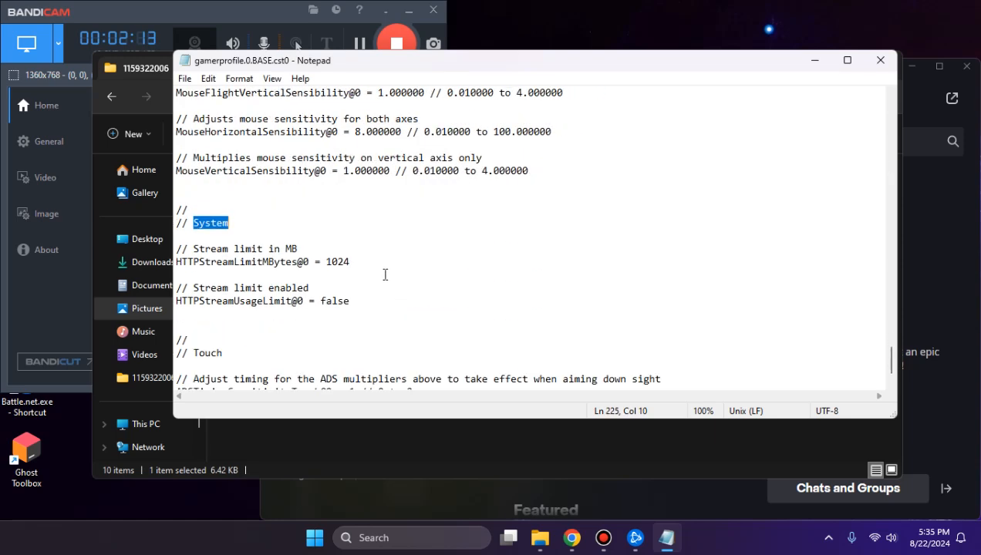
Set stream usage limit to true and stream limit to 0, then close the file.
click(333, 301)
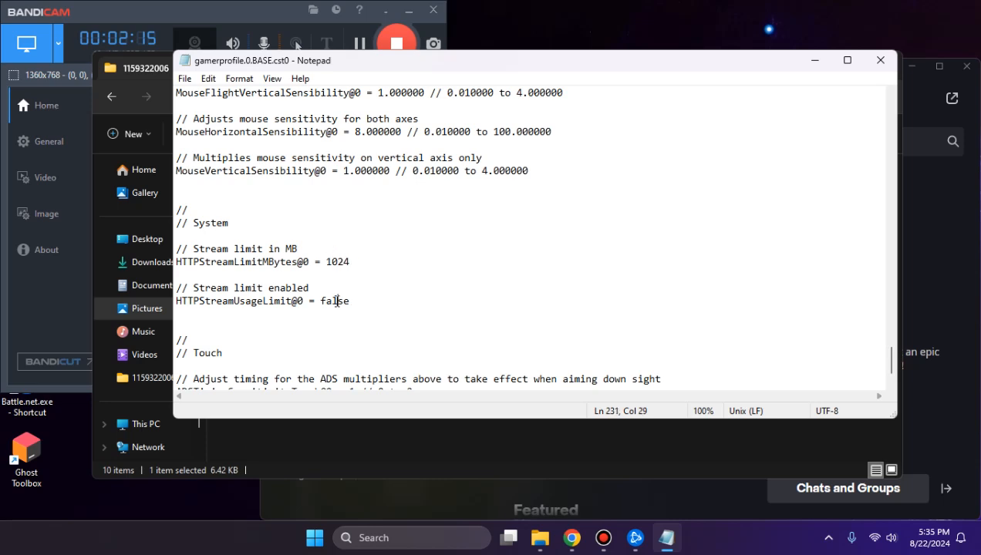
text(true)
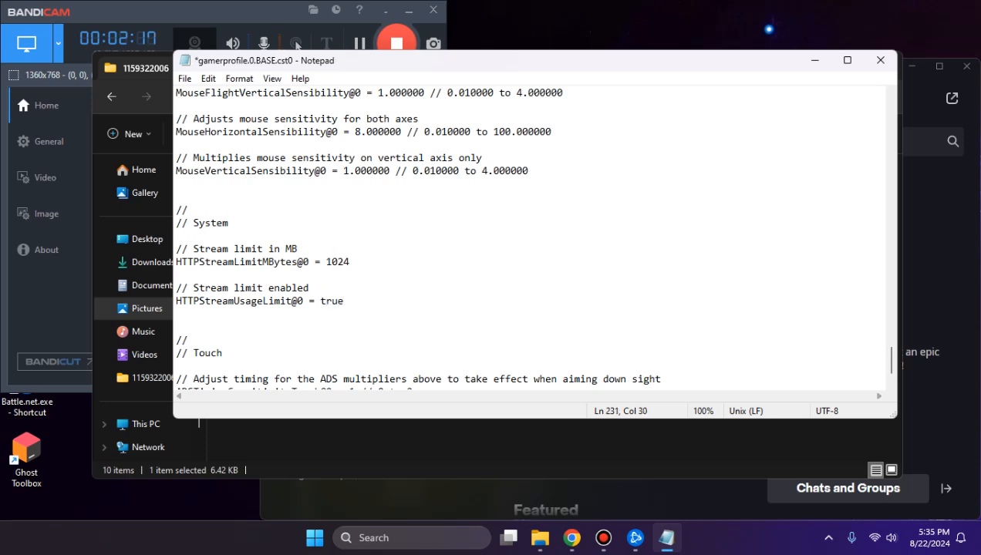
double_click(338, 262)
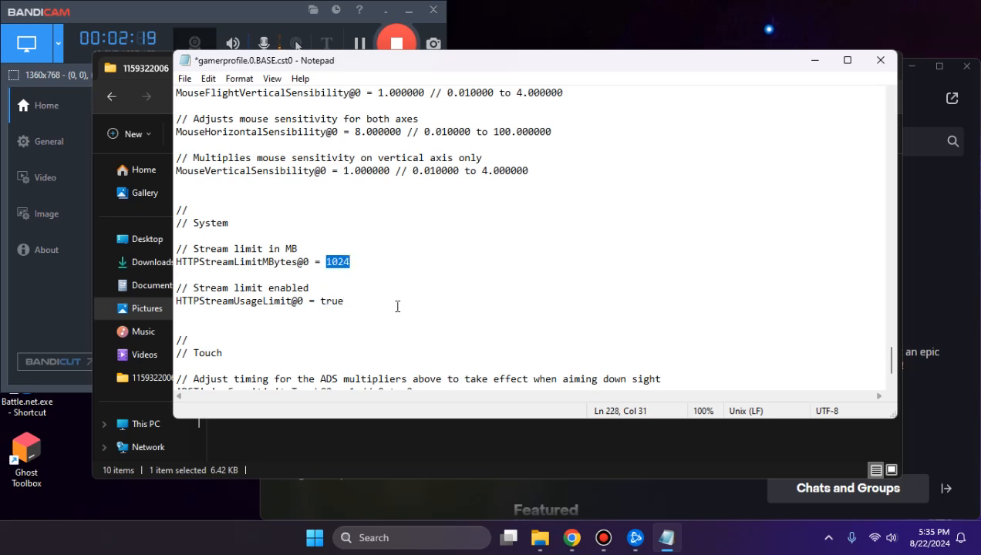
text(0)
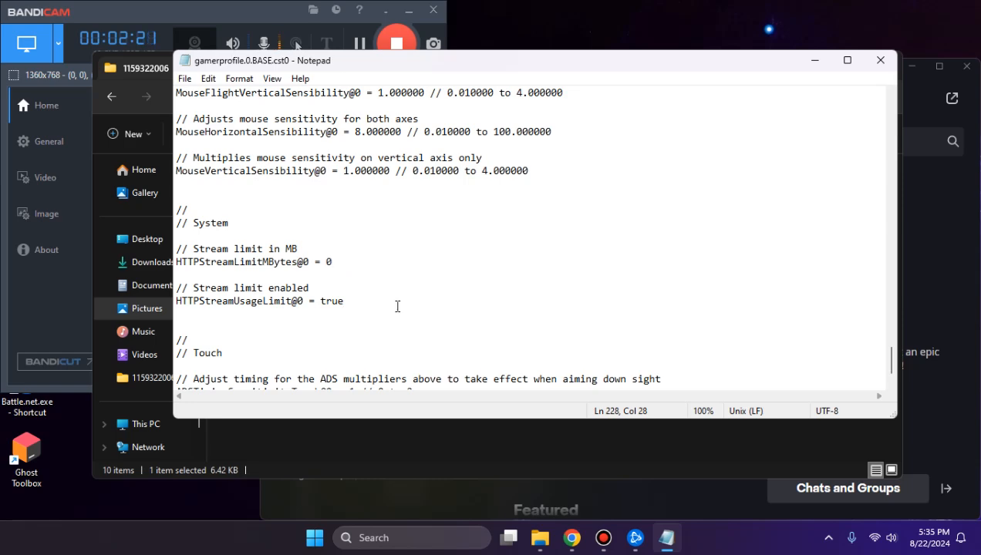
click(880, 59)
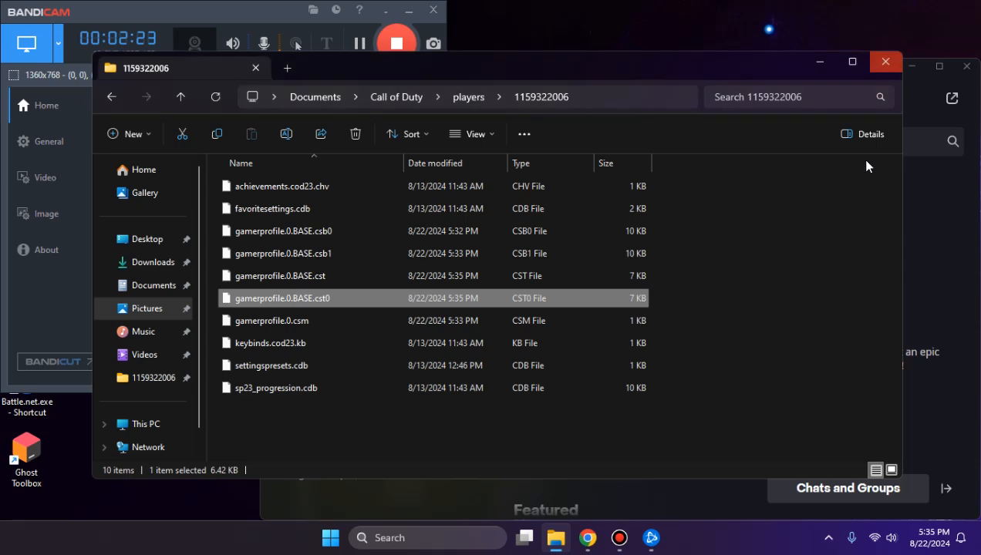
mouse_move(368, 320)
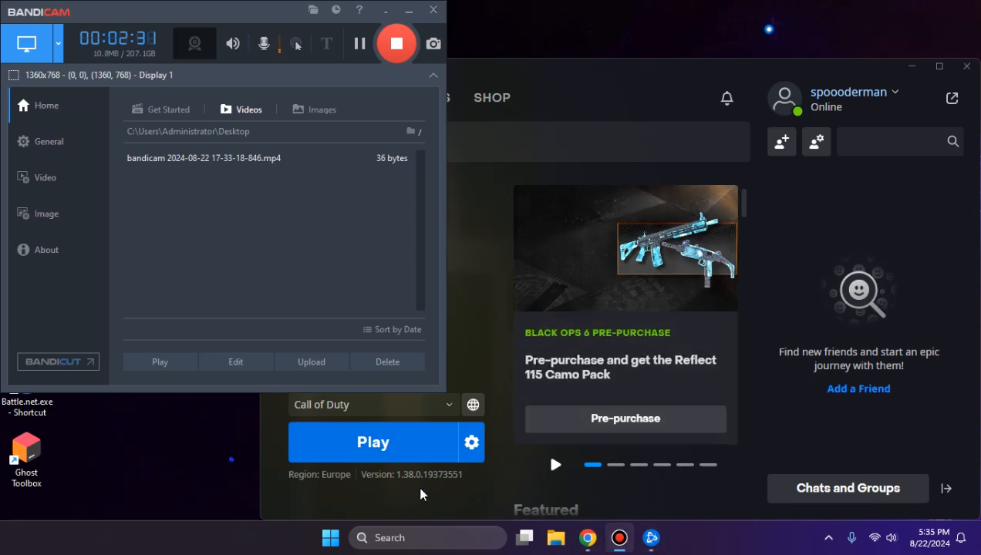
Press the blue Play button under Call of Duty in Battle.net.
click(372, 442)
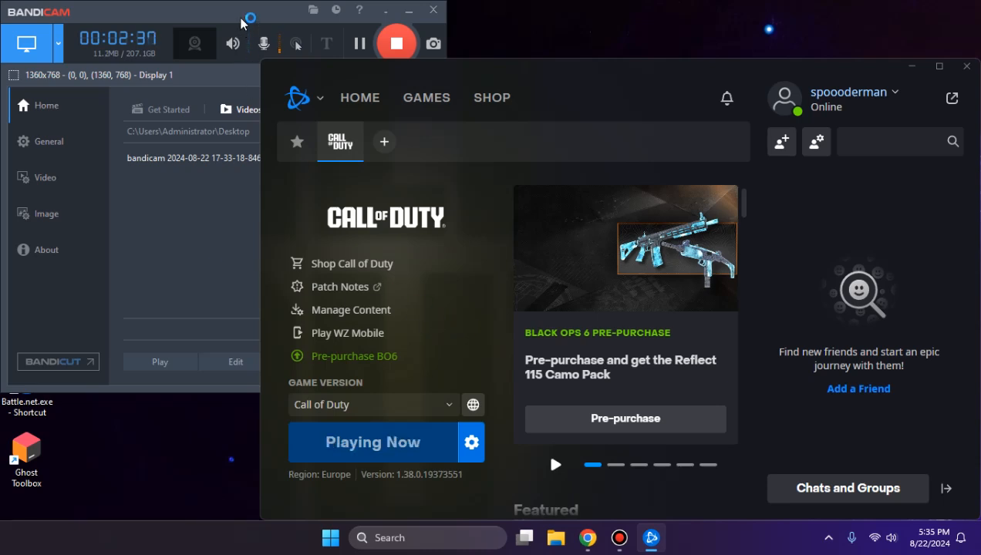
mouse_move(422, 271)
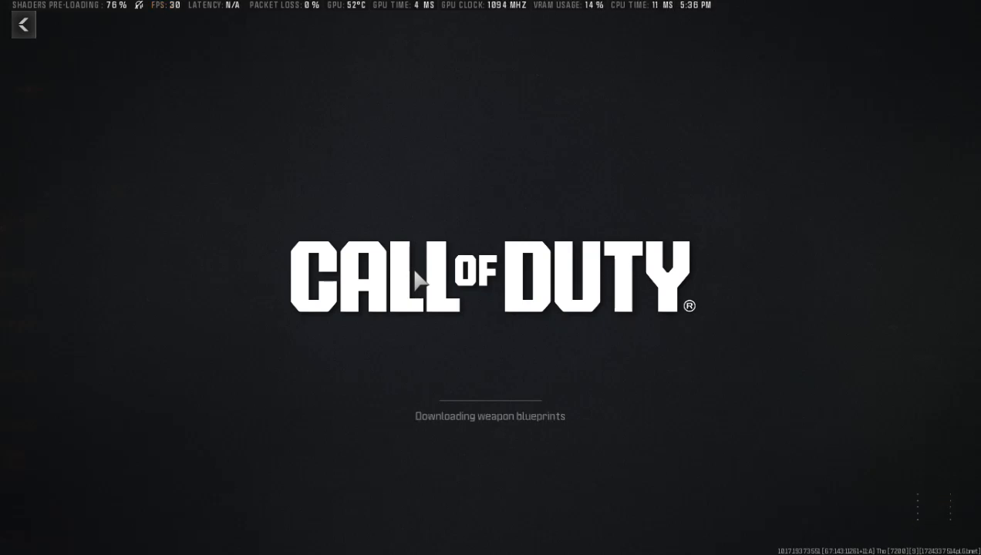
mouse_move(717, 388)
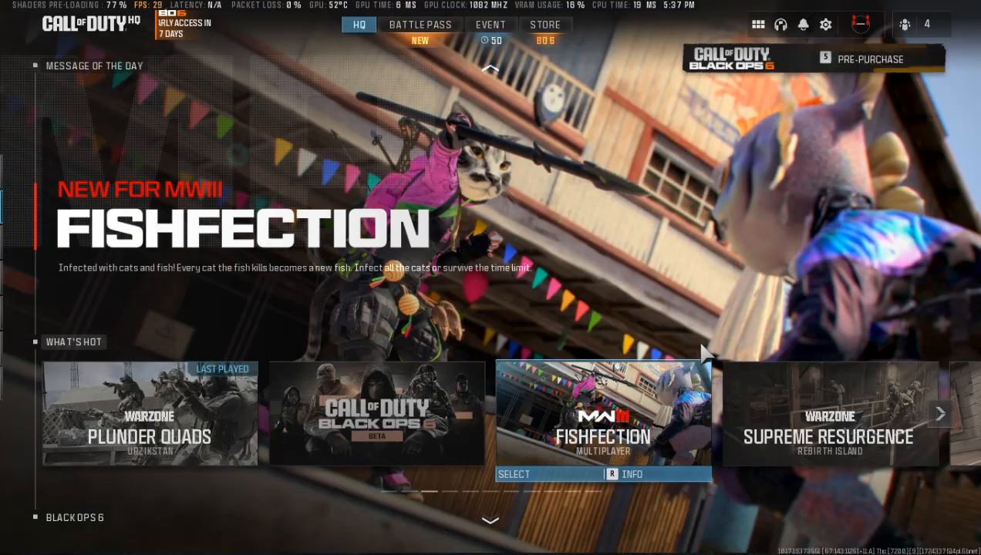
Review Graphics > Quality texture streaming: Minimal with 1 GB daily limit, then return to Windows.
click(826, 26)
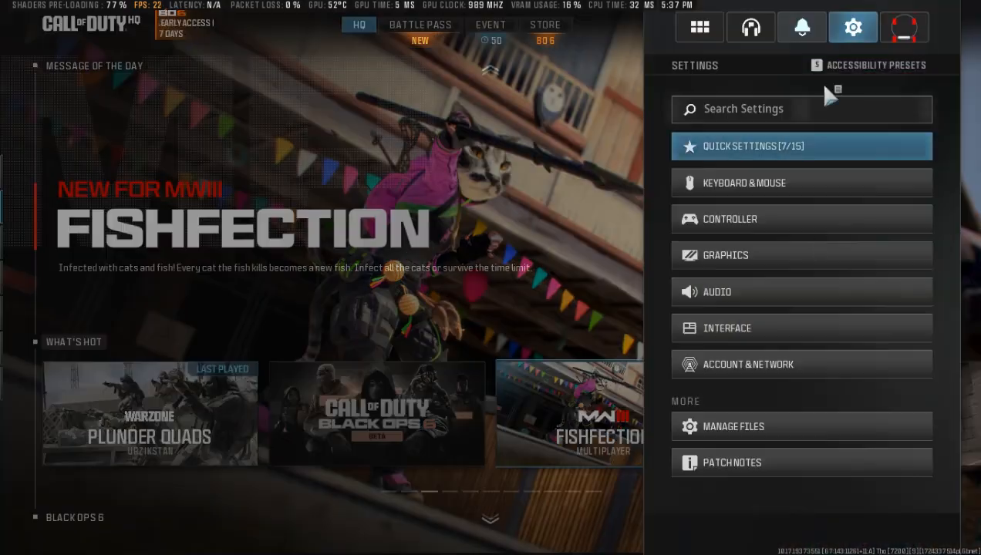
click(724, 254)
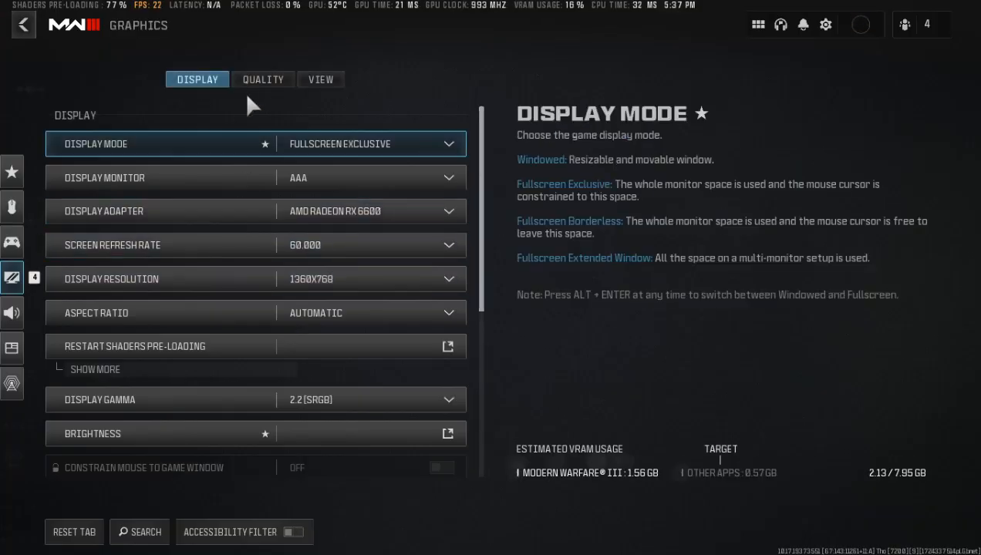
click(263, 79)
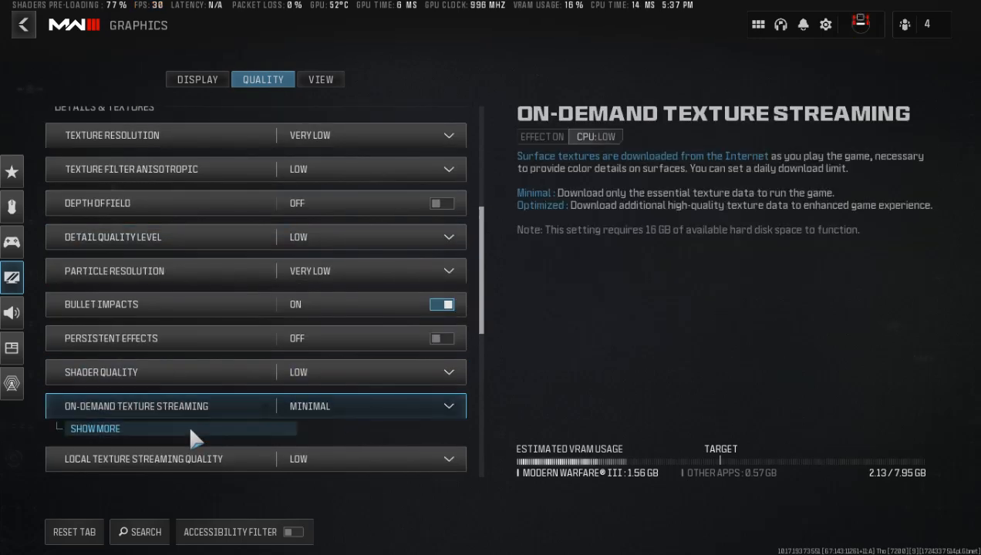
click(93, 429)
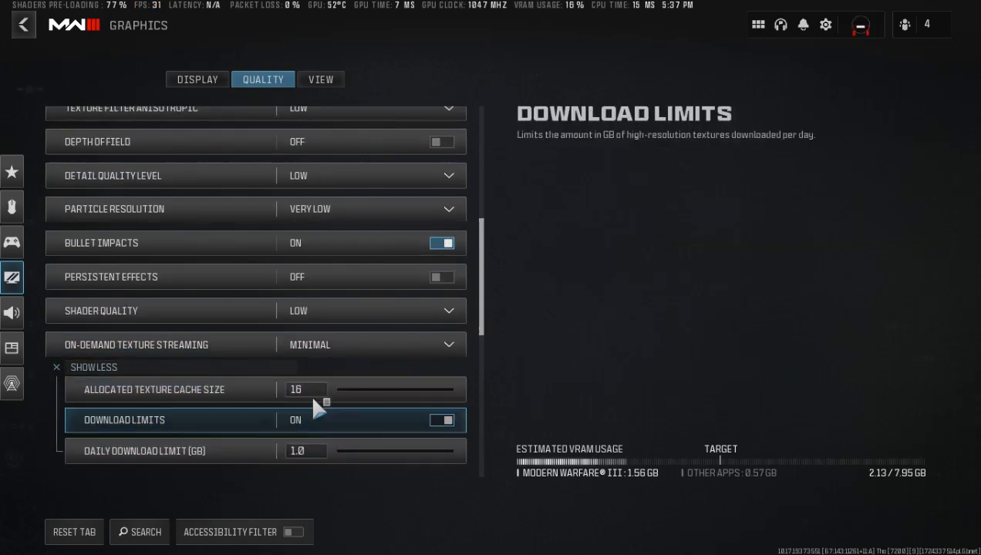
mouse_move(320, 428)
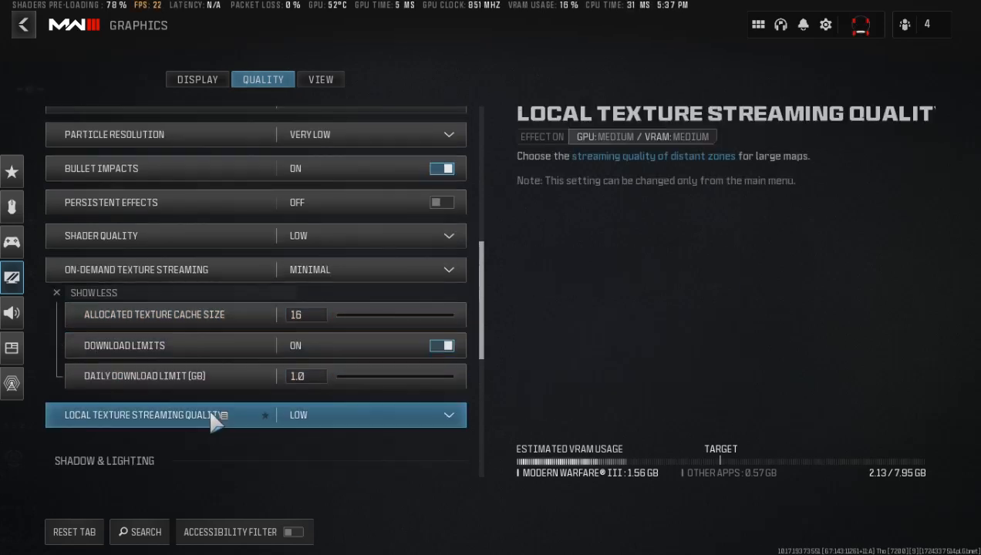
mouse_move(75, 282)
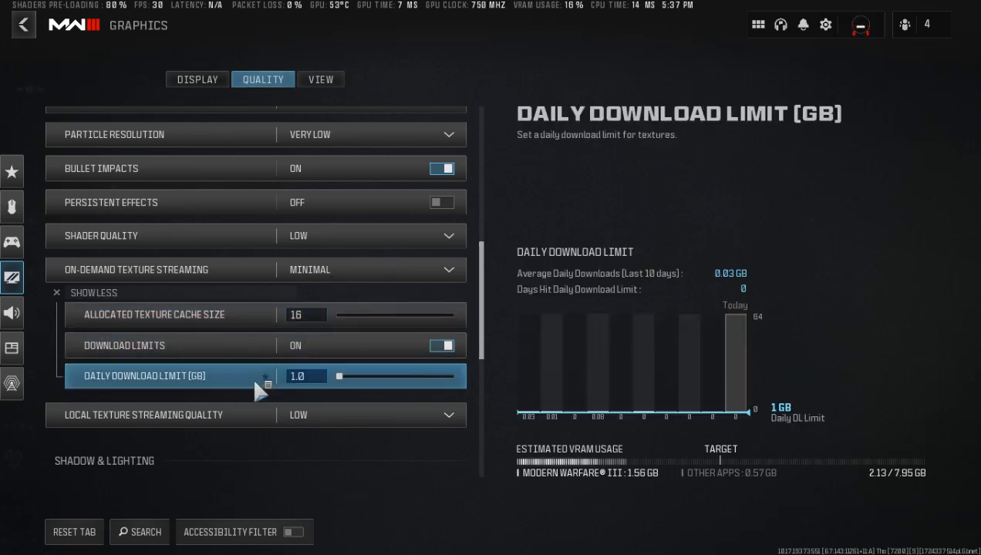
click(92, 292)
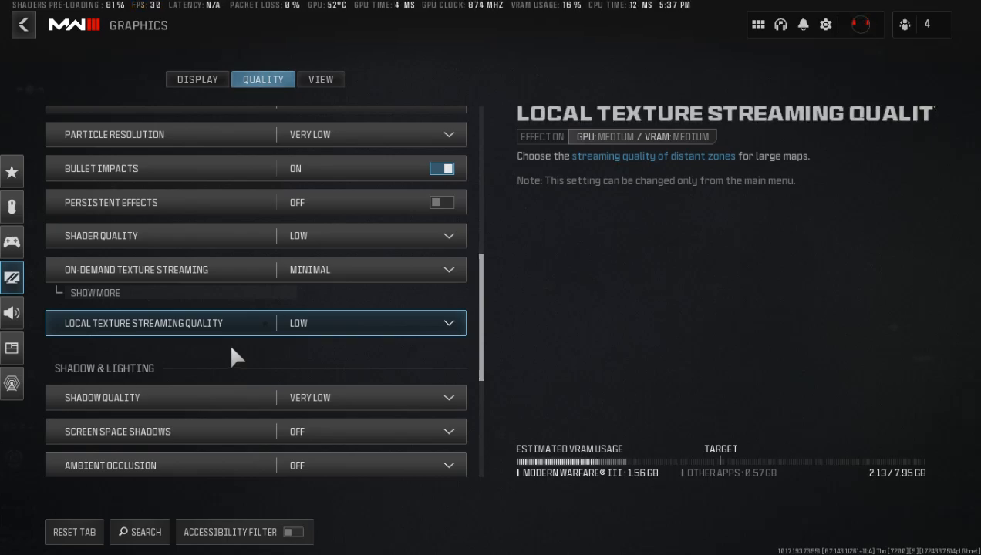
click(315, 538)
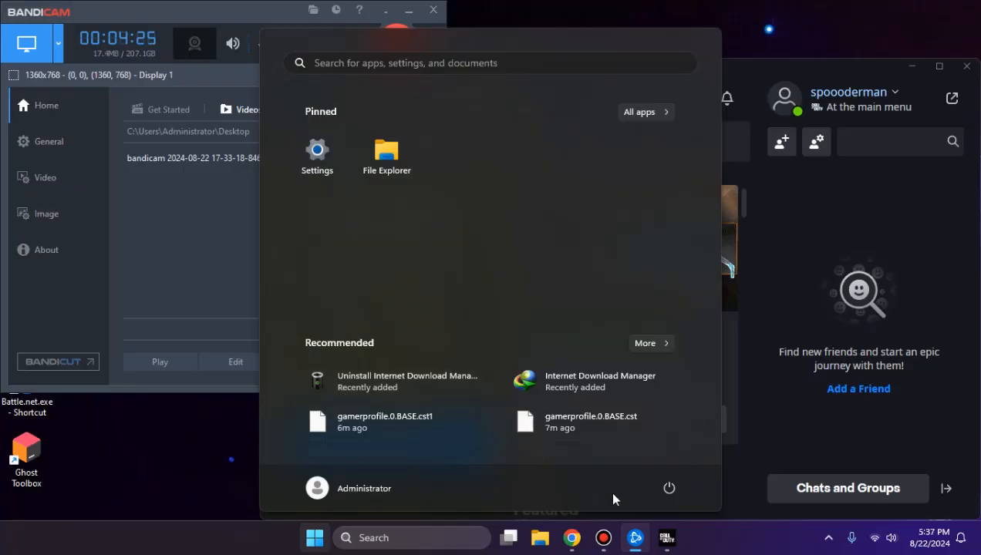
mouse_move(298, 178)
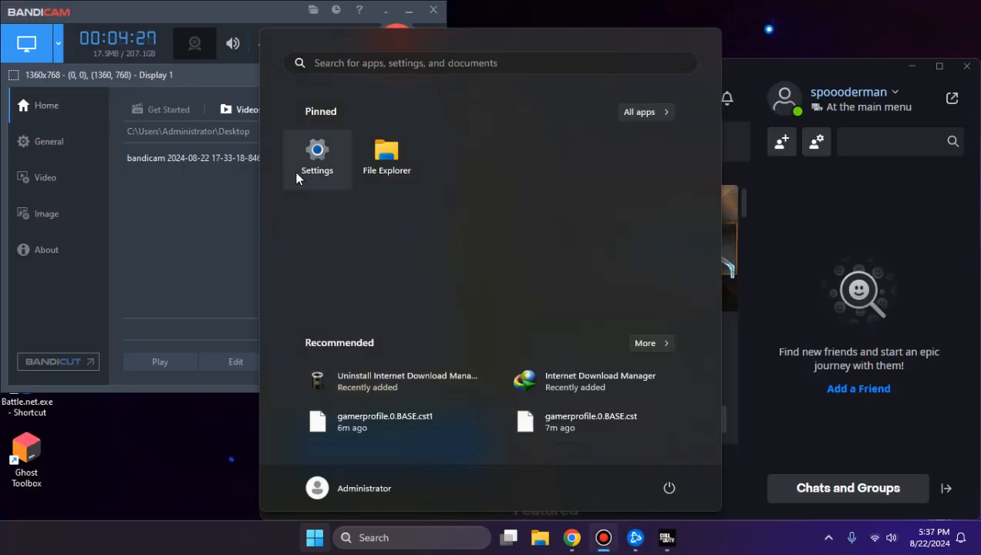